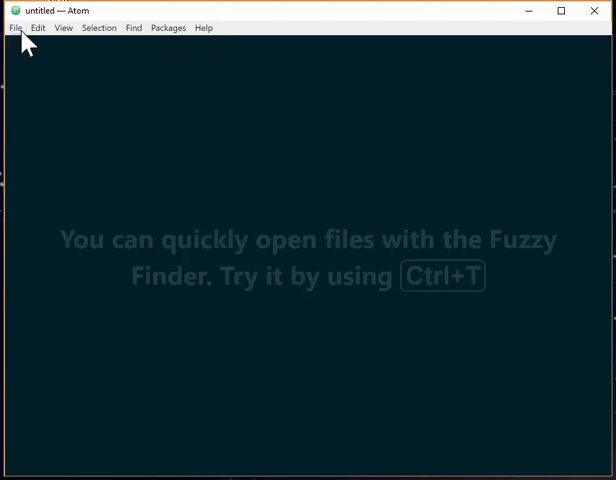
Open Atom's Settings from the File menu, showing the Core settings page.
left_click(13, 27)
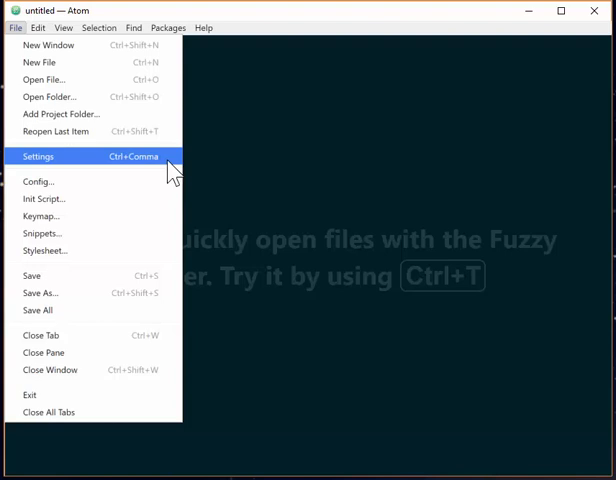
left_click(38, 156)
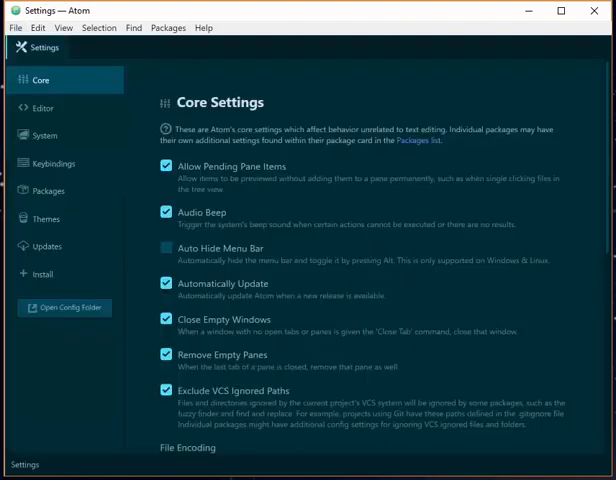
mouse_move(46, 218)
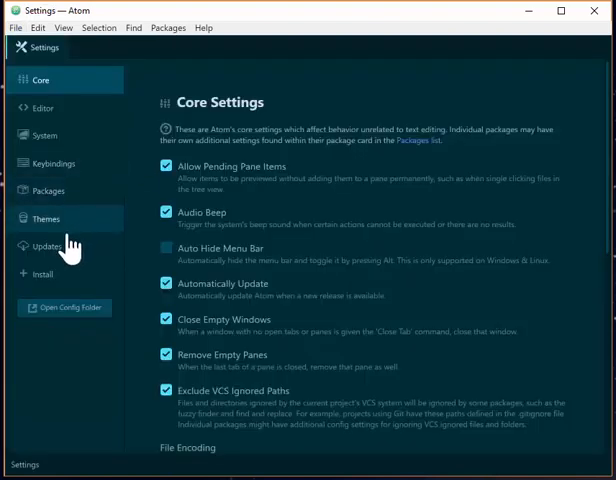
Search installable packages for 'git' so git-plus appears at the top.
left_click(43, 273)
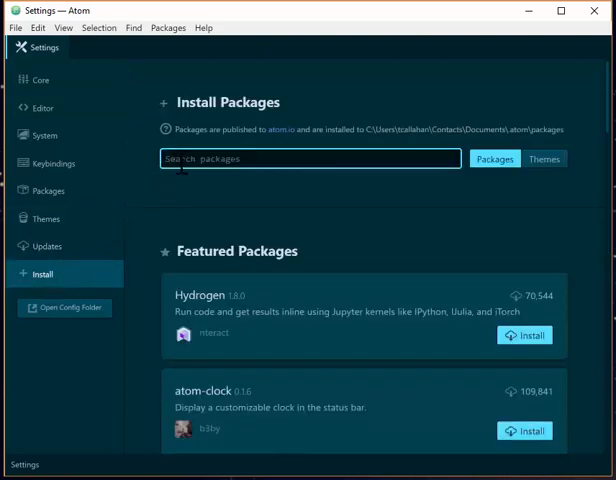
type("8")
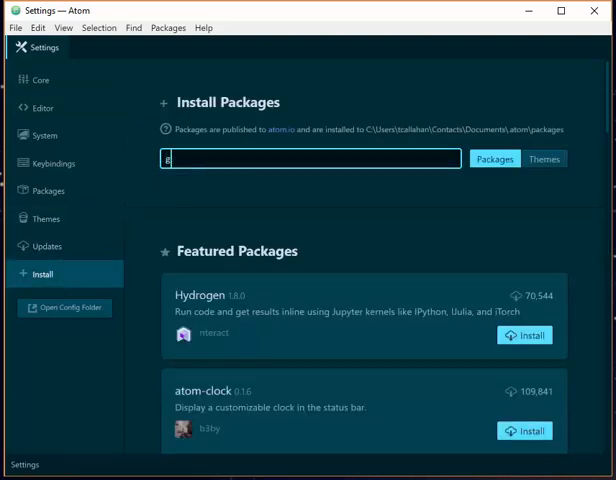
type("it")
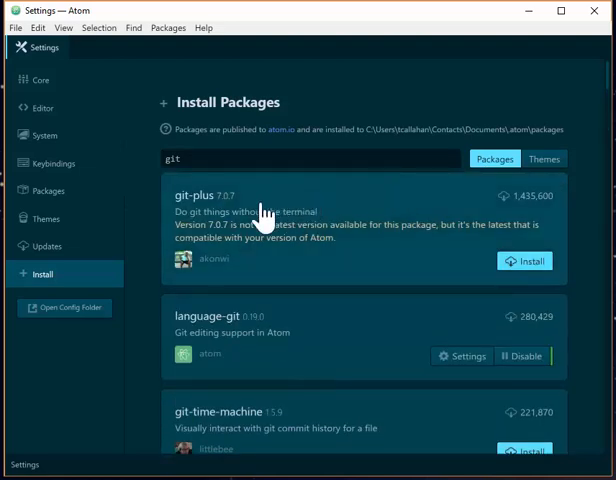
mouse_move(460, 225)
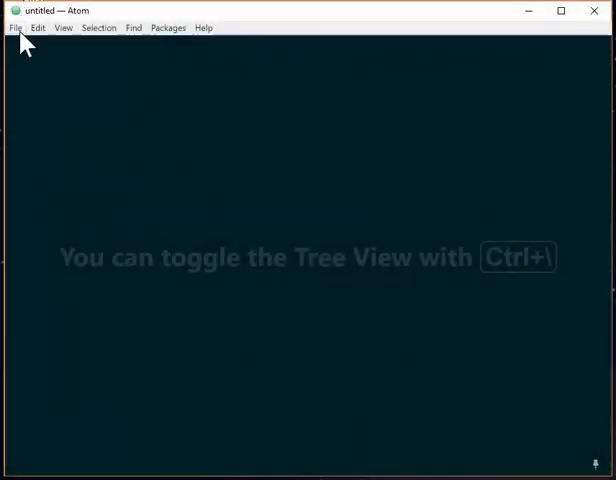
Create an IGetItNet folder under Projects via Open Folder and select it as the project.
left_click(15, 27)
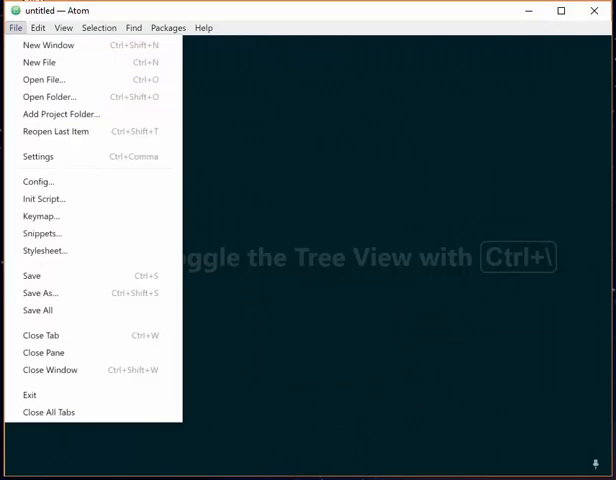
left_click(15, 27)
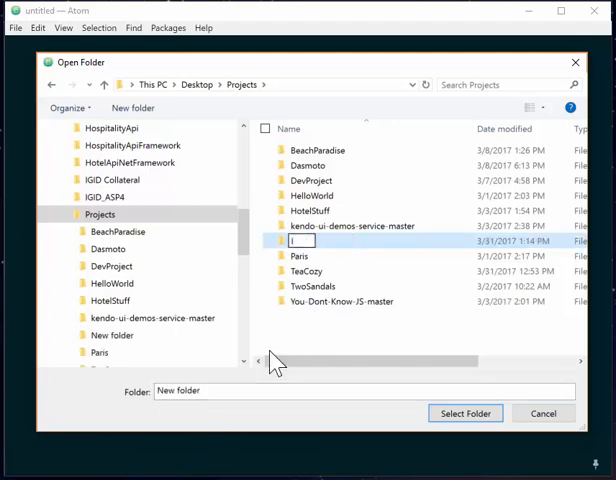
type("GetItNet")
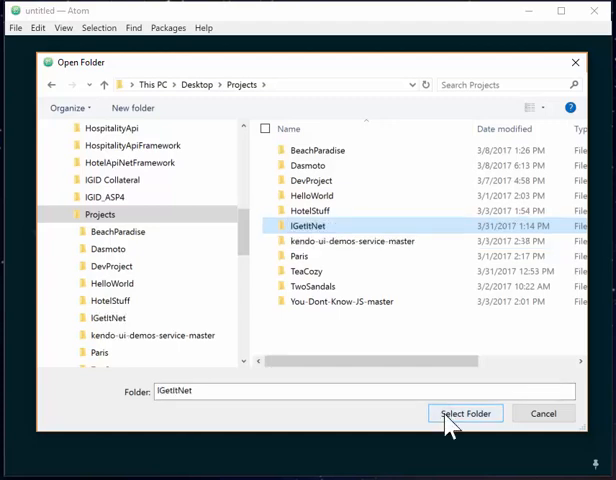
left_click(464, 413)
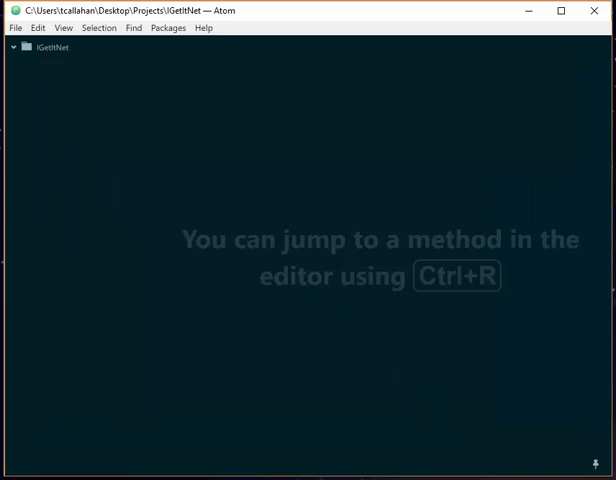
Create index.html in the IGetItNet folder and type 'html' on its first line.
left_click(48, 47)
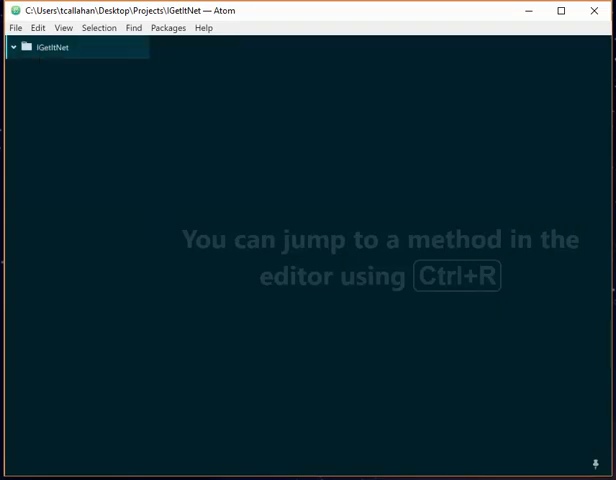
type("ind")
type("html")
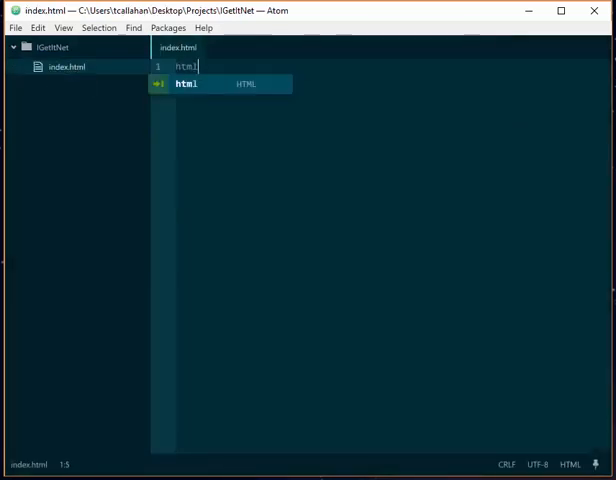
Expand the html snippet into a page skeleton titled 'I Get It! Development'.
key("tab")
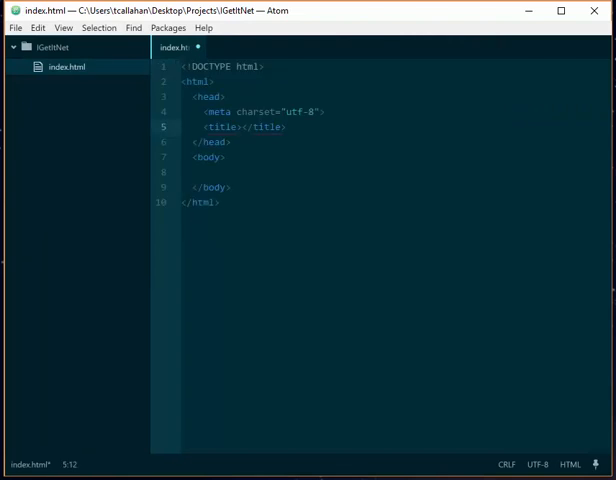
type("I Get It! Developm")
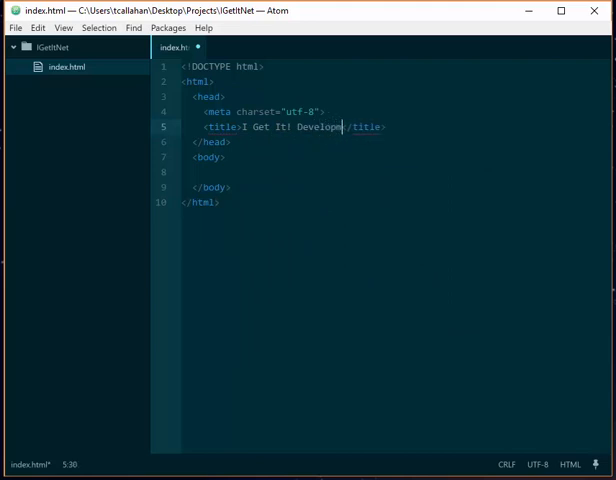
type("ent")
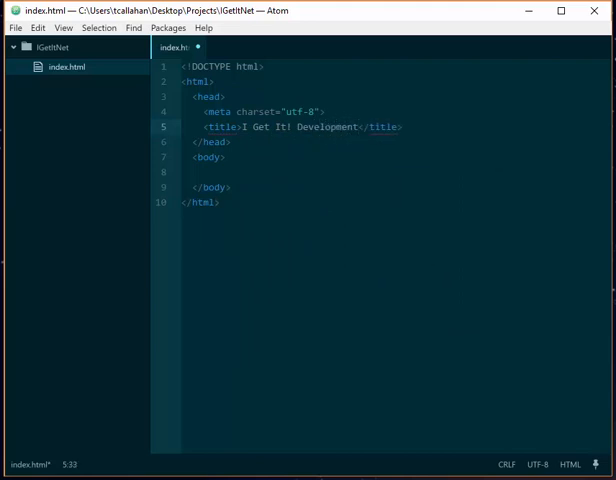
Add a header after the head section and a footer after the body.
left_click(357, 127)
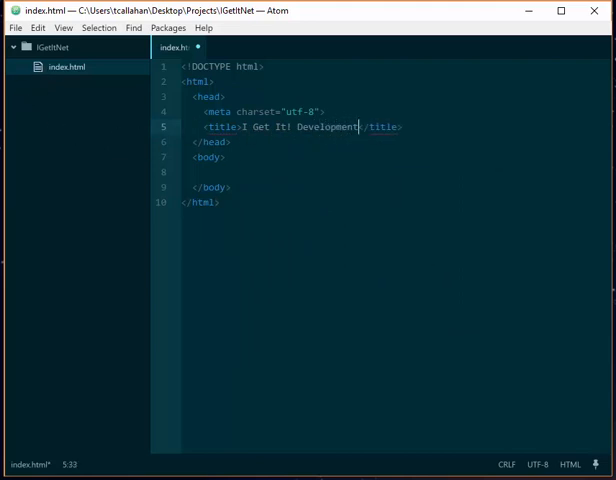
type("header>")
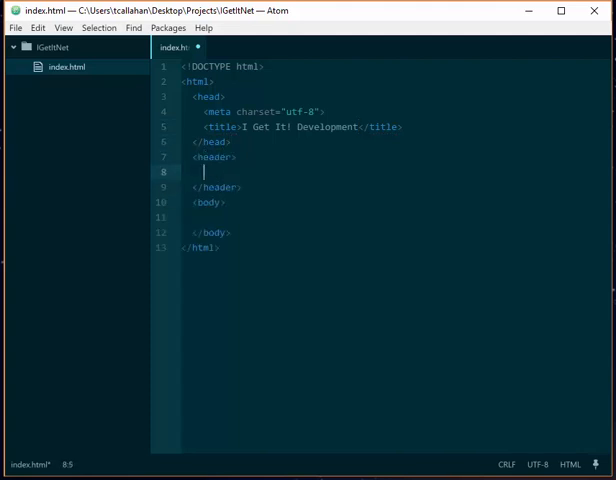
left_click(228, 232)
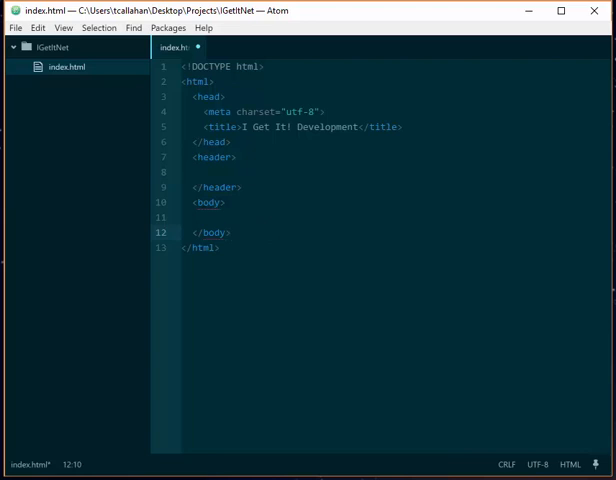
key("enter")
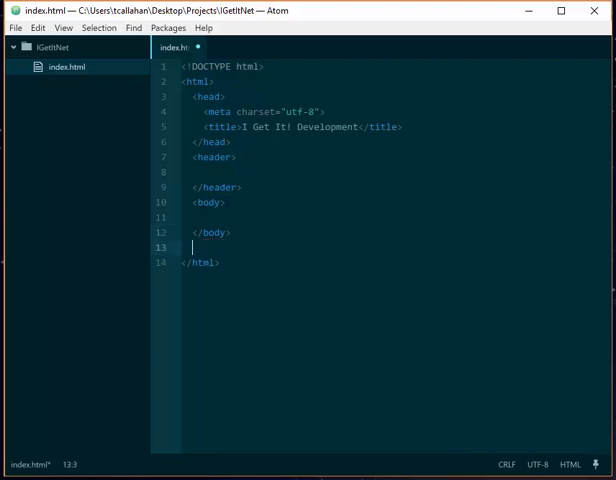
type("<footer></footer>")
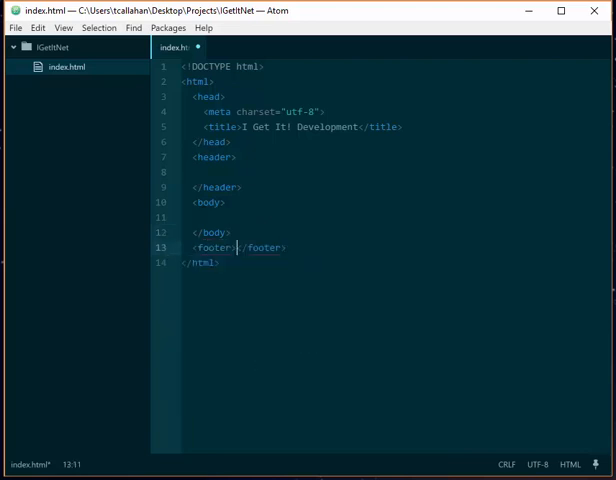
key("enter")
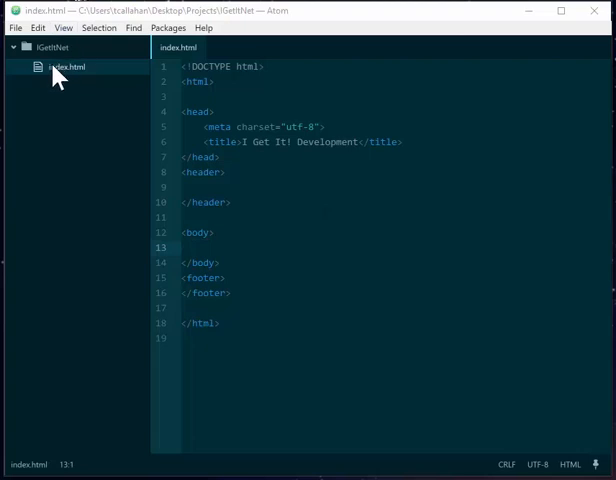
Bring up the index.html context menu in the tree view and dismiss it.
right_click(65, 66)
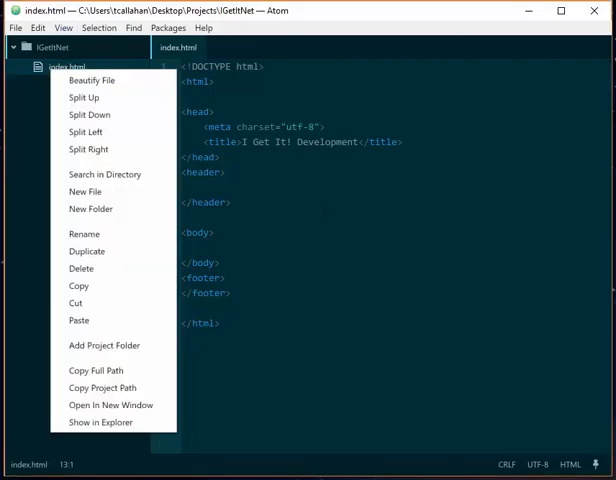
mouse_move(78, 320)
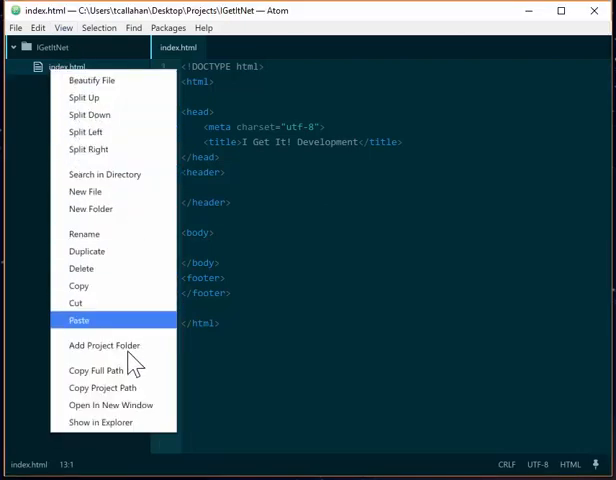
mouse_move(88, 149)
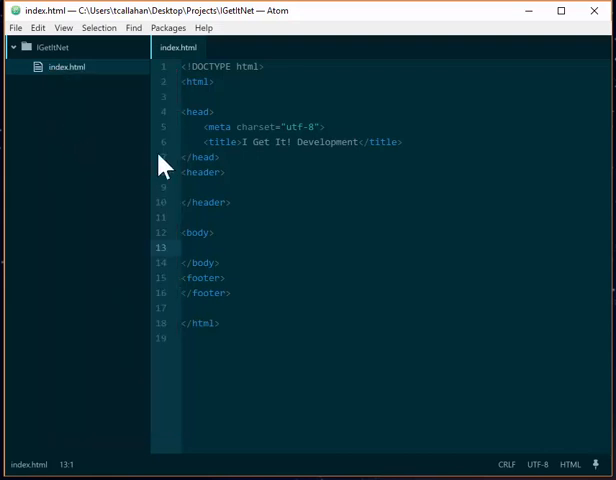
key("Ctrl+Shift+P")
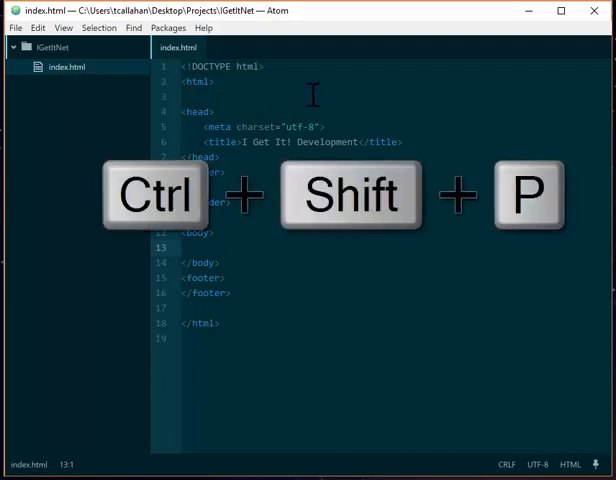
Run Git Plus: Init from the command palette on the IGetItNet project.
key("ctrl+shift+p")
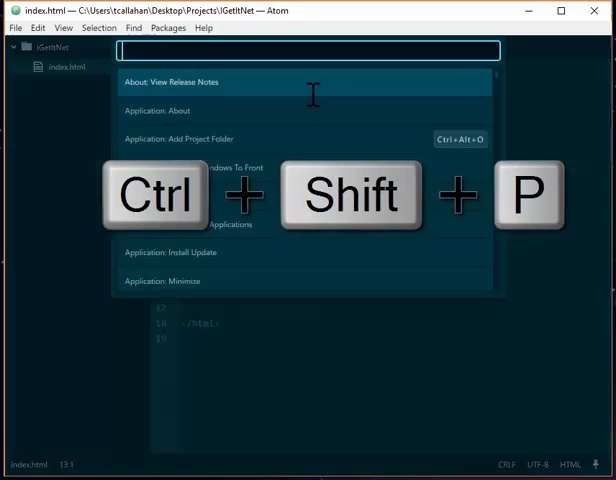
type("git")
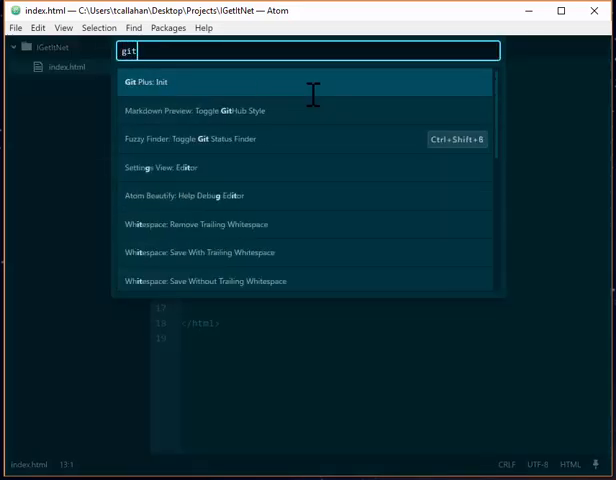
mouse_move(232, 97)
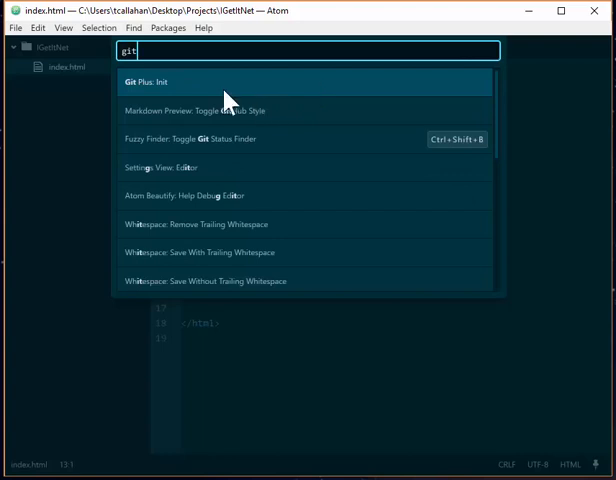
left_click(142, 81)
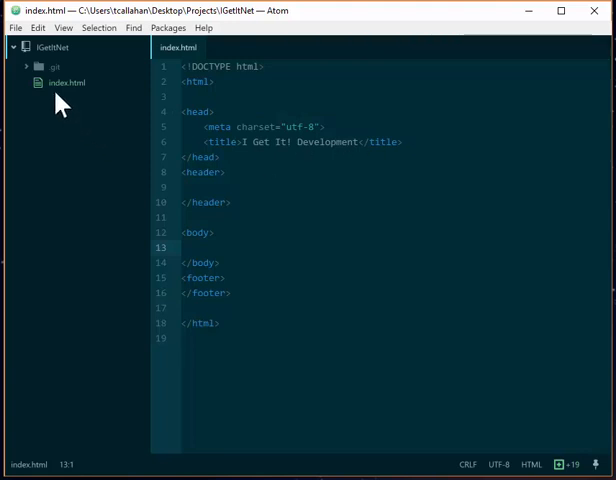
mouse_move(62, 90)
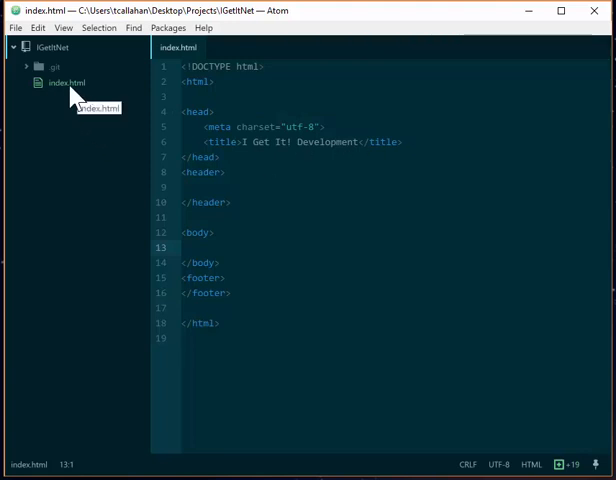
Stage index.html using Git add from its tree-view context menu.
right_click(66, 82)
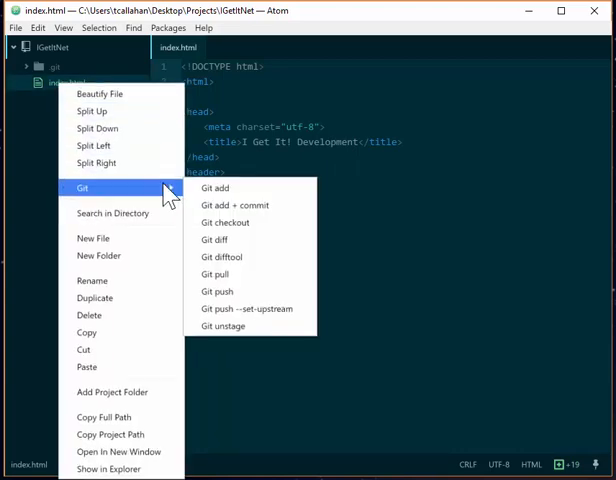
left_click(216, 188)
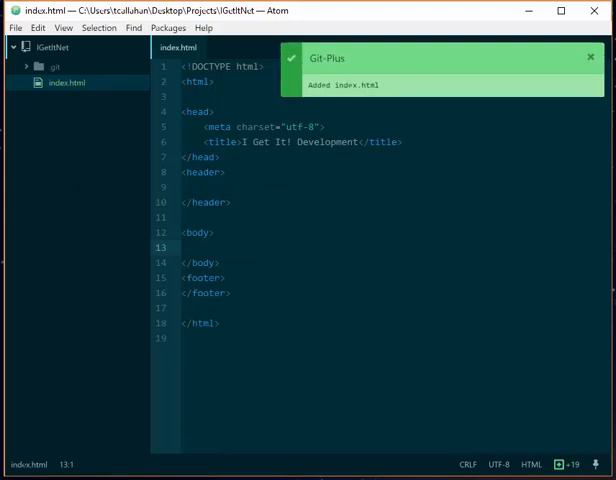
mouse_move(145, 143)
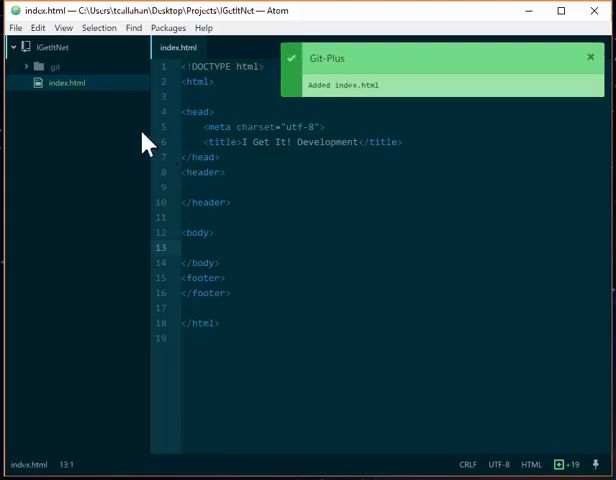
Commit index.html via Git add + commit with the message 'Initialized Repo'.
right_click(66, 82)
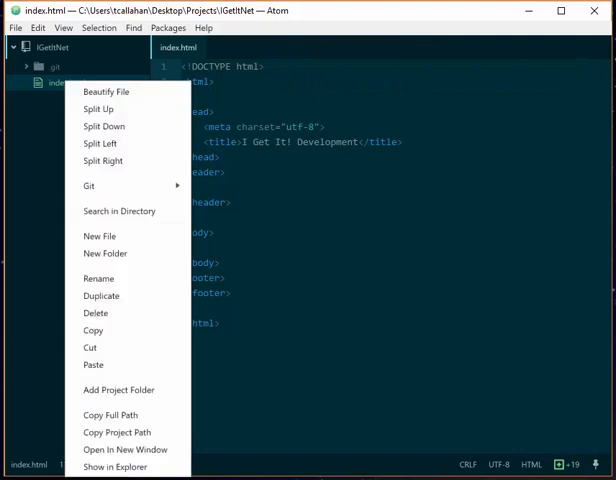
mouse_move(89, 186)
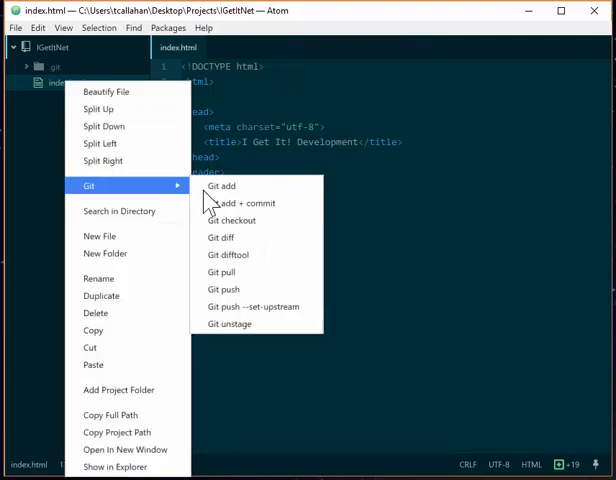
left_click(242, 203)
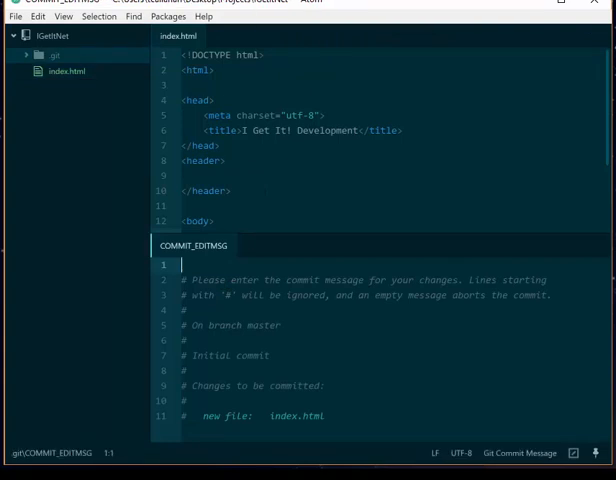
type("Initialized")
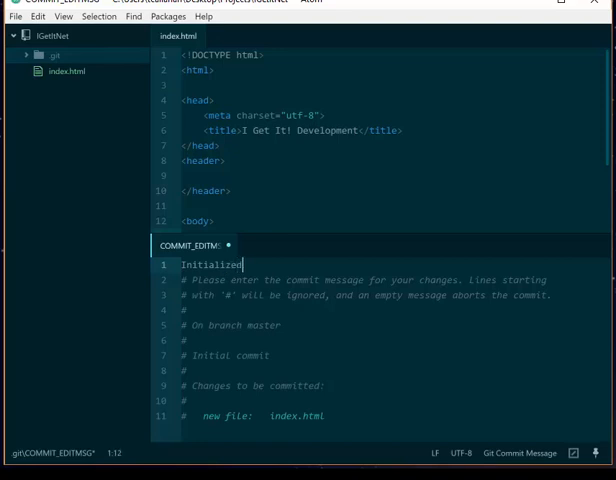
type("R")
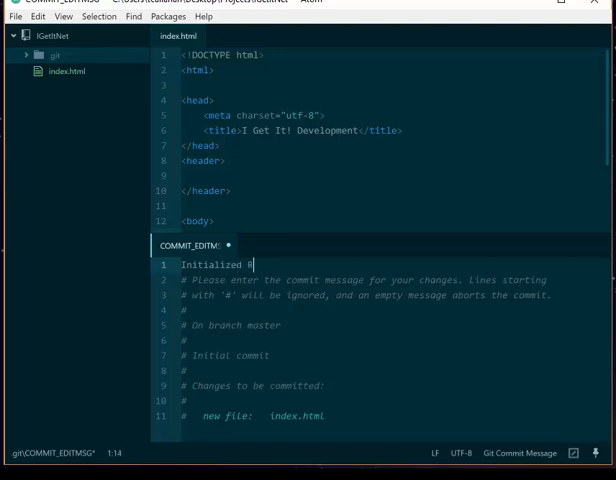
key("ctrl+s")
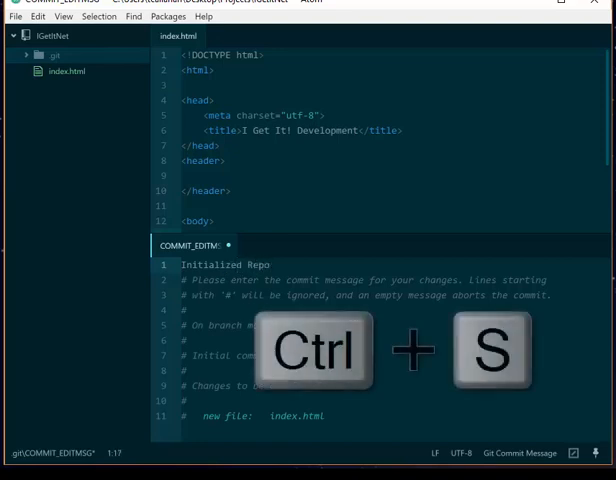
key("ctrl+s")
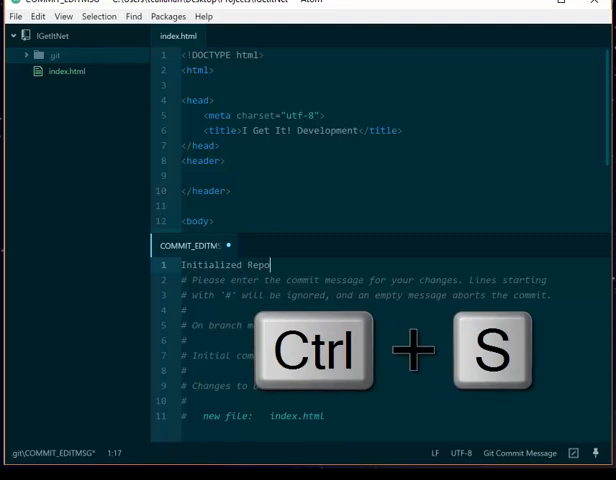
key("ctrl+s")
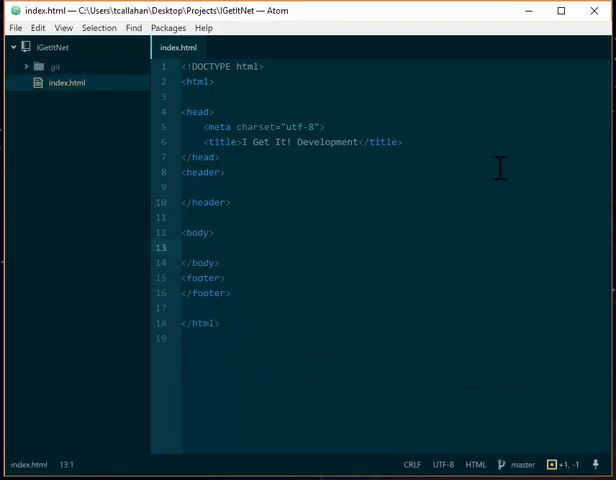
mouse_move(477, 195)
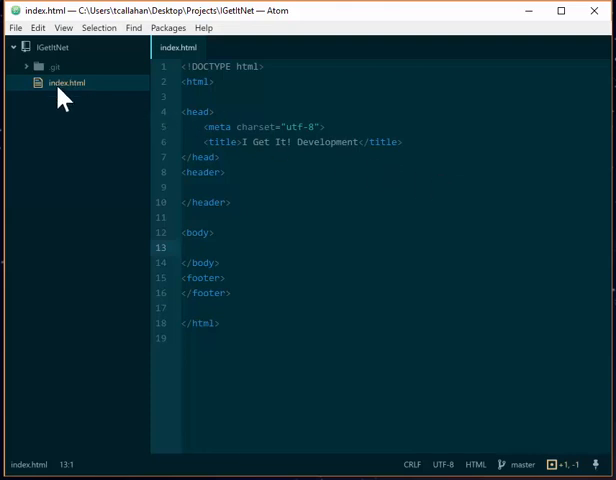
right_click(66, 82)
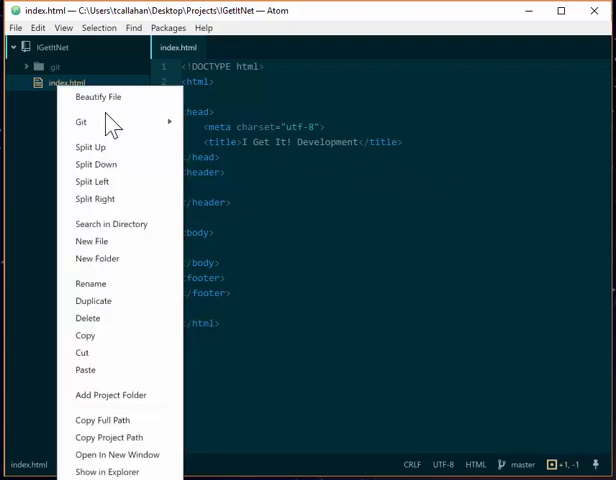
mouse_move(81, 121)
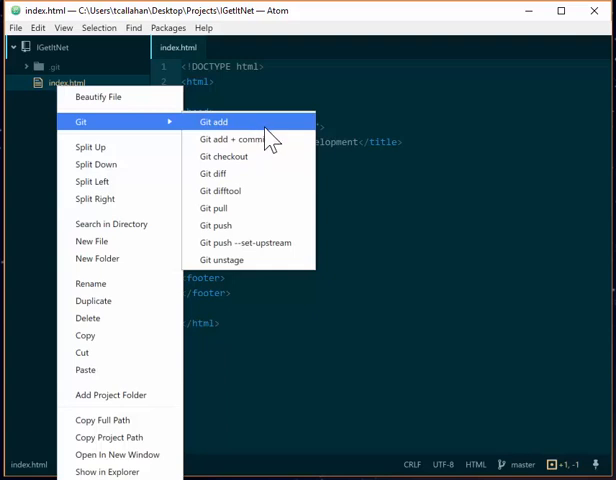
mouse_move(380, 115)
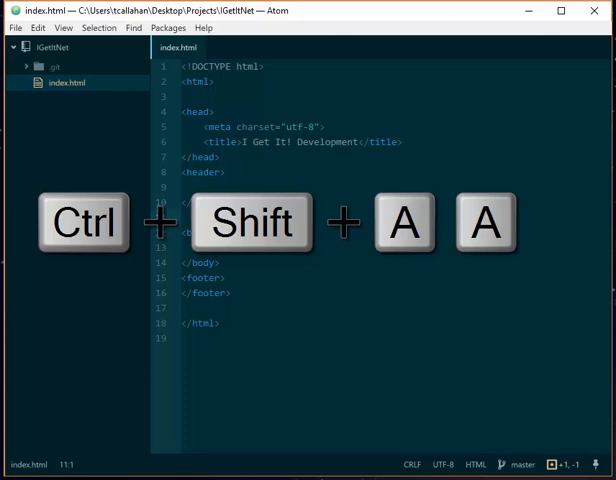
Stage all changes and commit them with the message 'Added html to index.html'.
key("ctrl+shift+a")
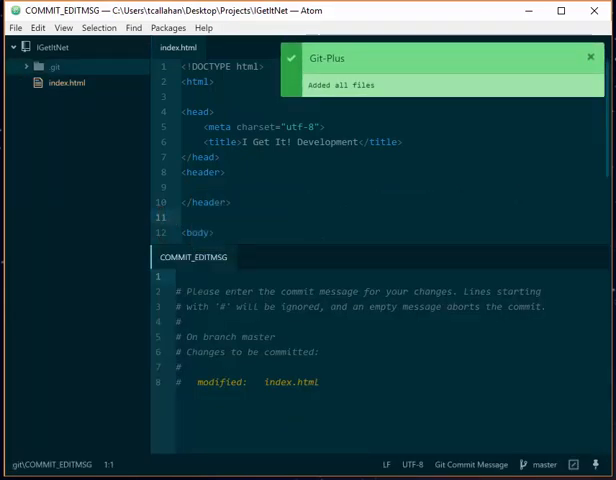
type("Added")
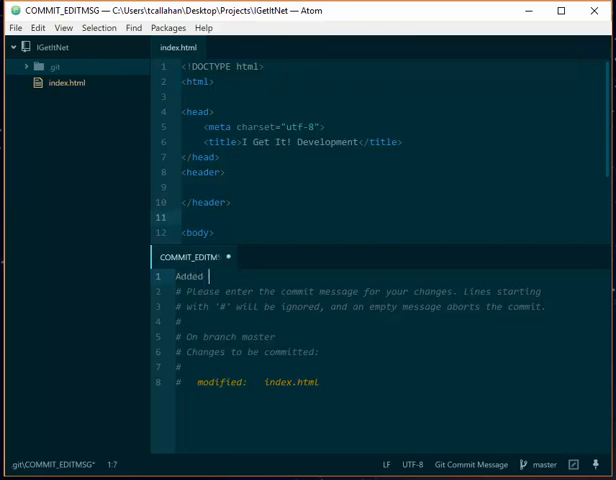
type("html to inde")
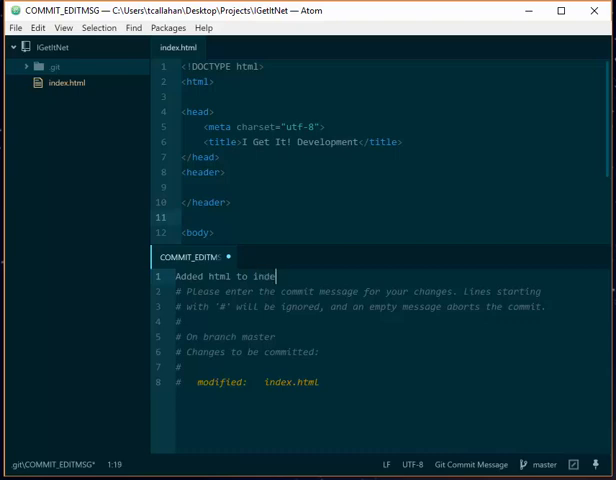
type("x.html")
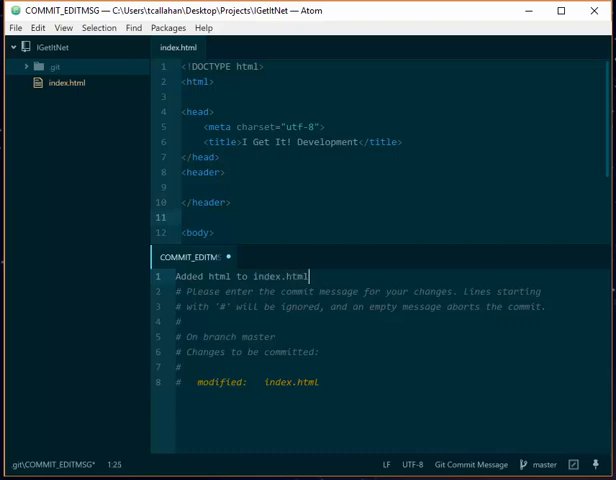
key("ctrl+s")
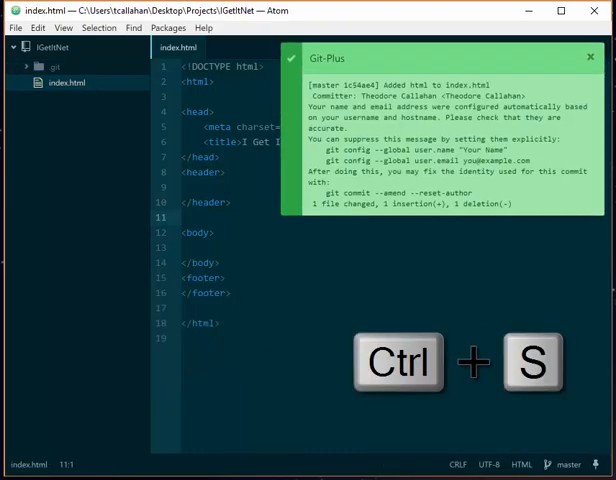
key("ctrl+s")
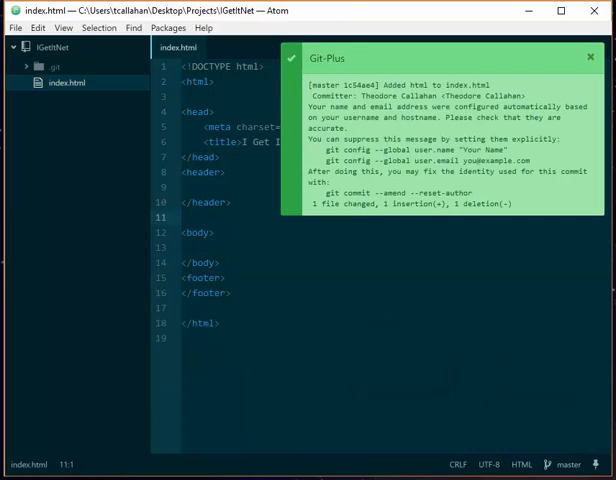